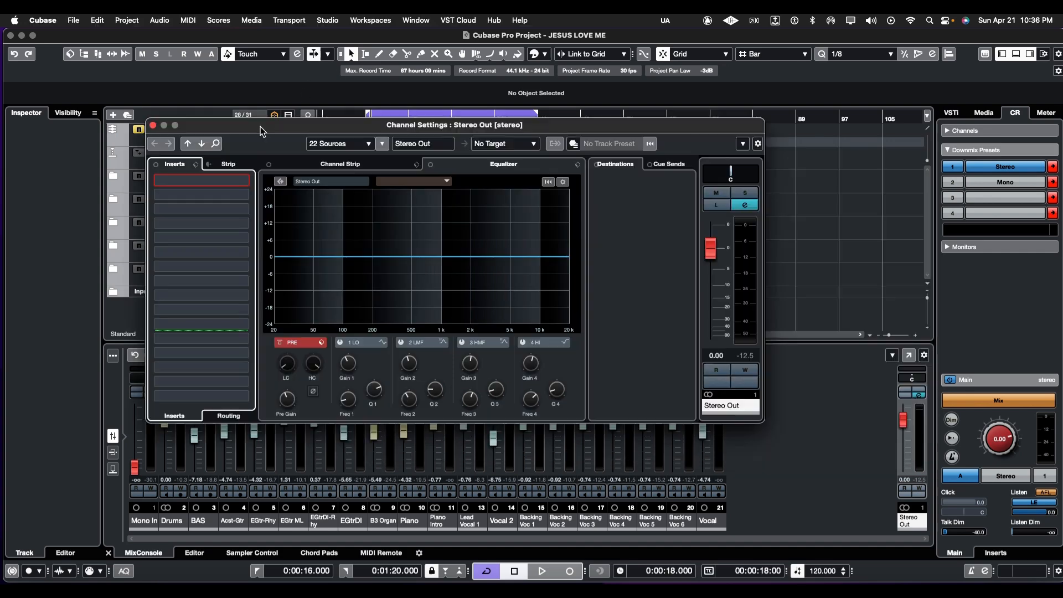
mouse_move(345, 266)
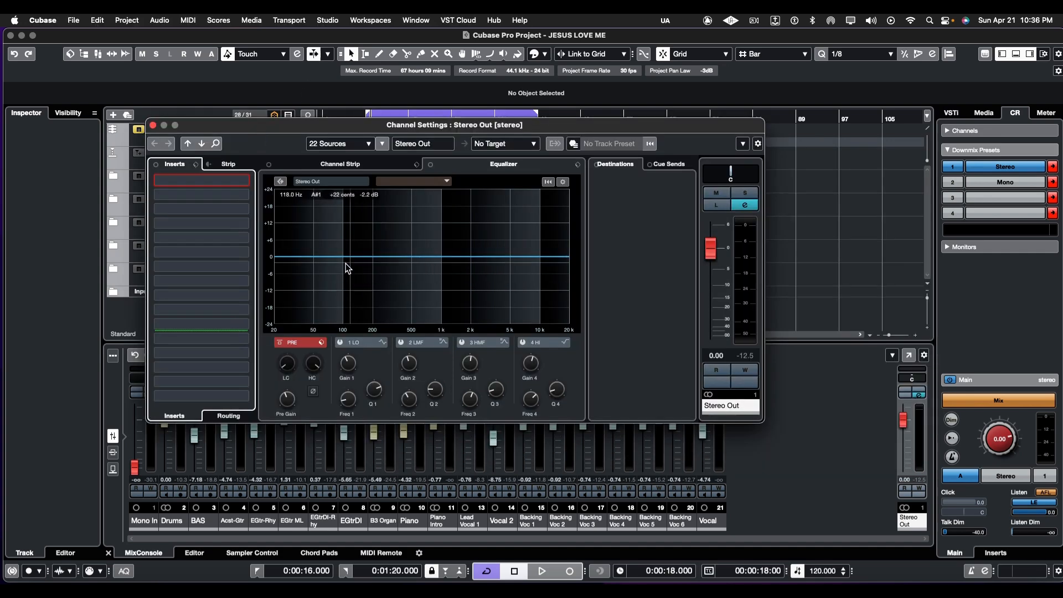
mouse_move(423, 303)
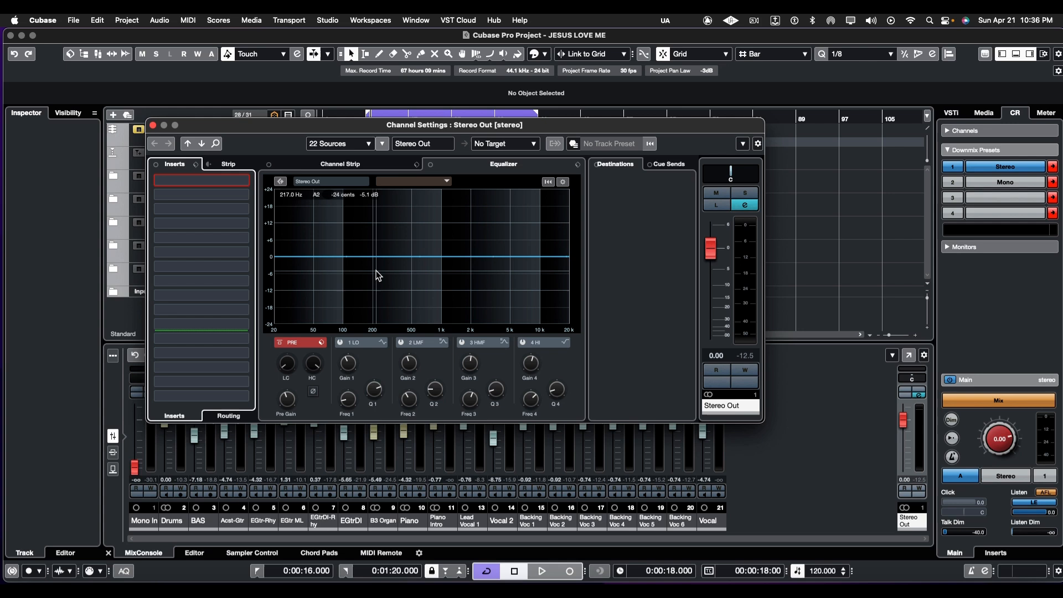
Enable the Stereo Out EQ's 20 Hz low-cut filter while the song plays.
click(540, 571)
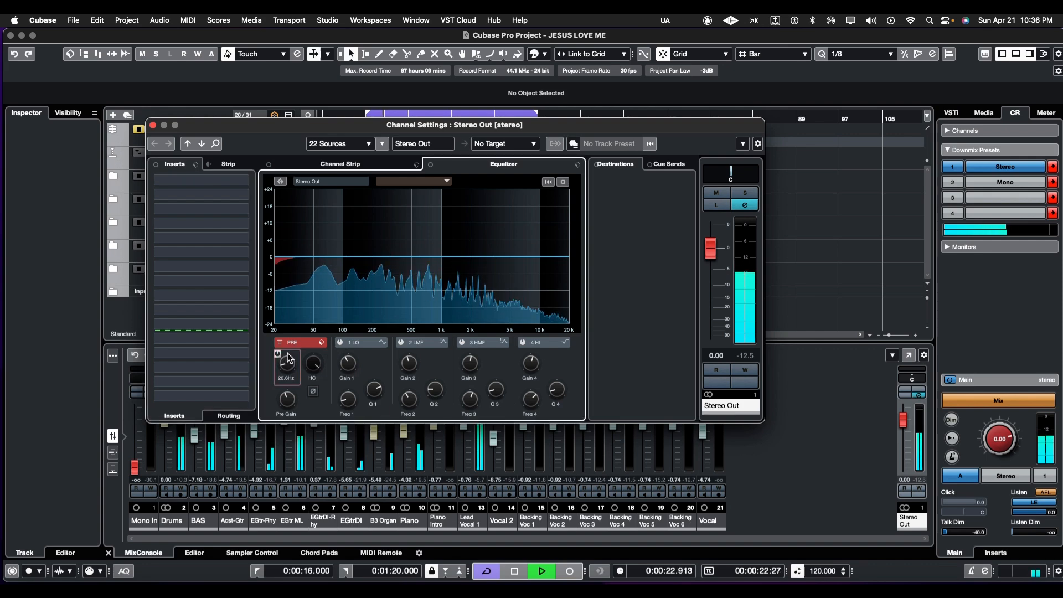
Shape EQ band 1 into a gentle low-mid cut around 170 Hz.
right_click(278, 354)
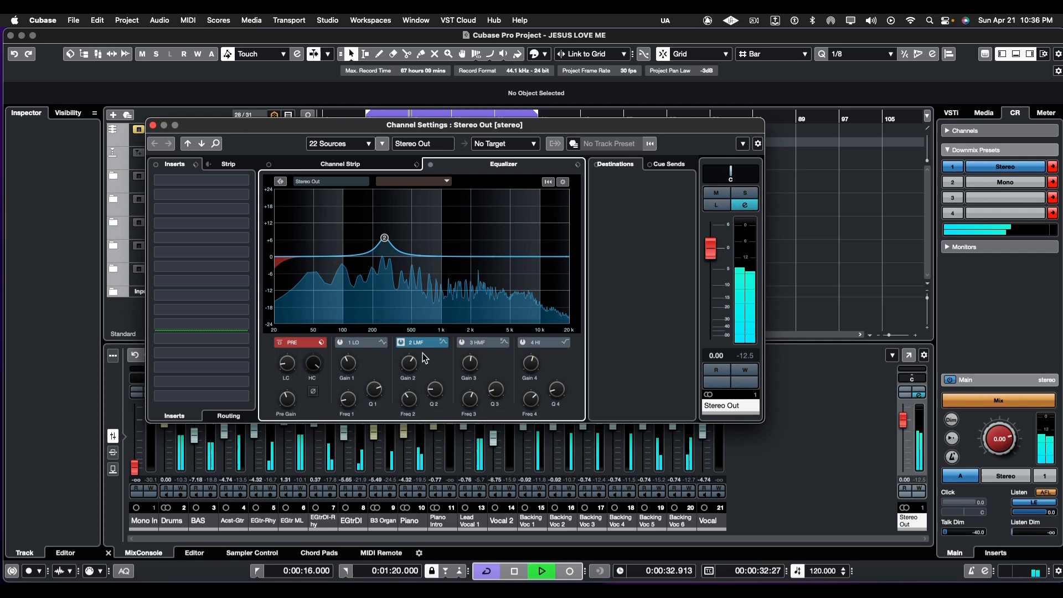
click(366, 342)
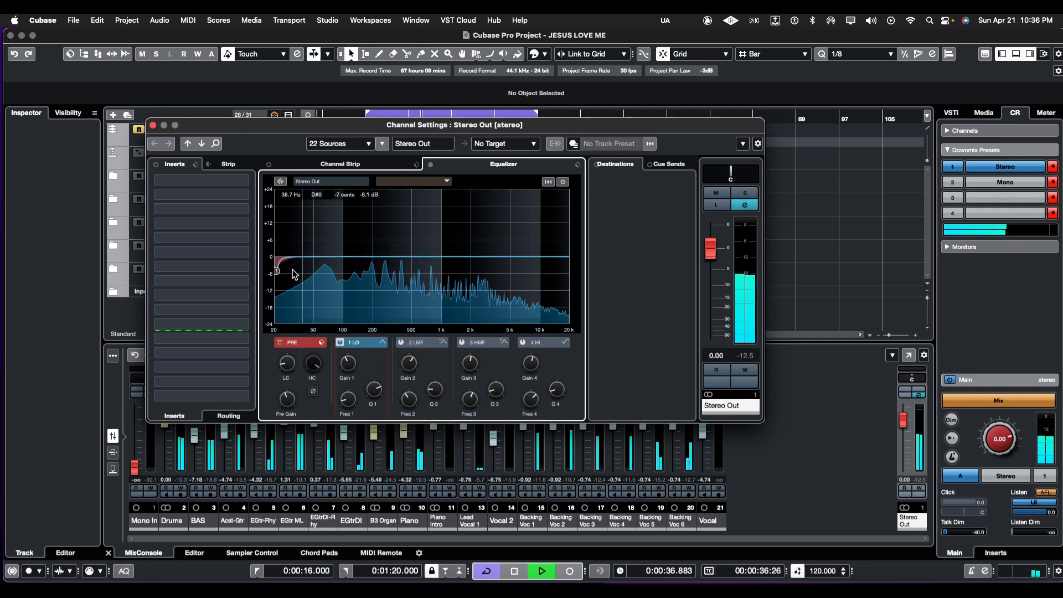
drag(277, 270, 350, 220)
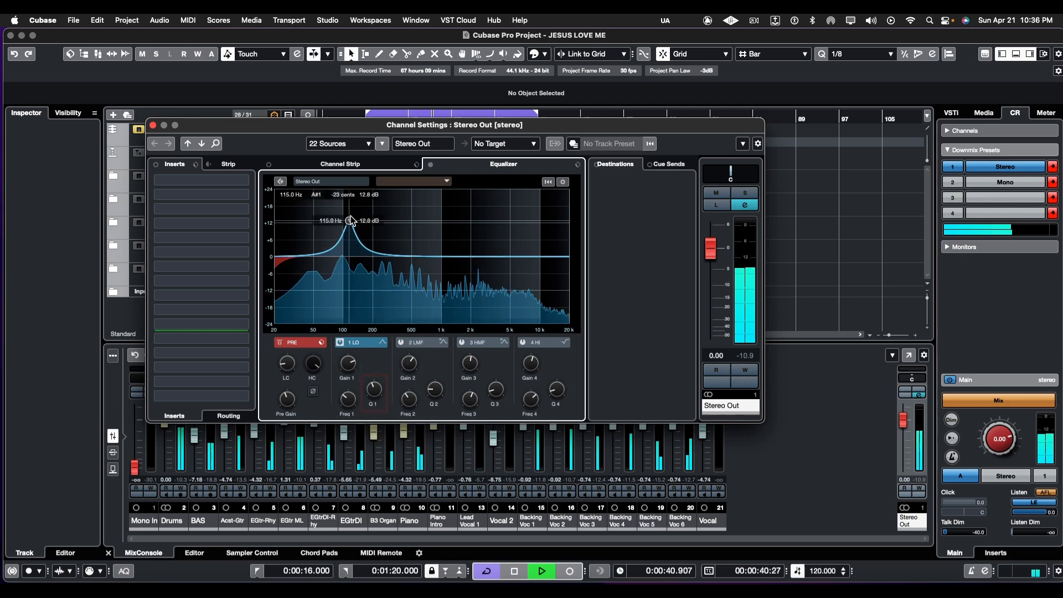
drag(350, 220, 368, 215)
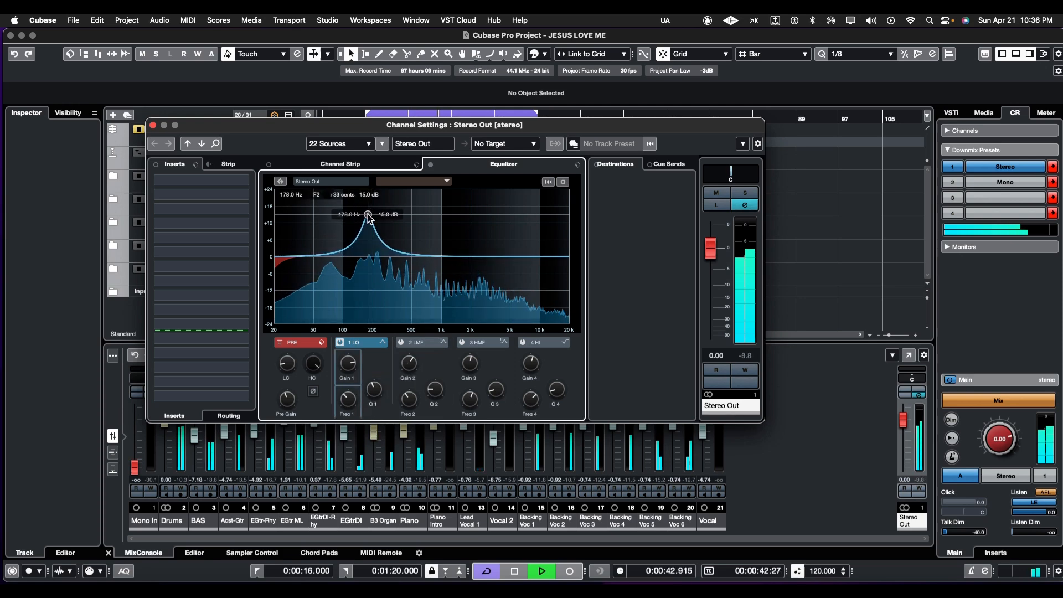
drag(369, 215, 368, 269)
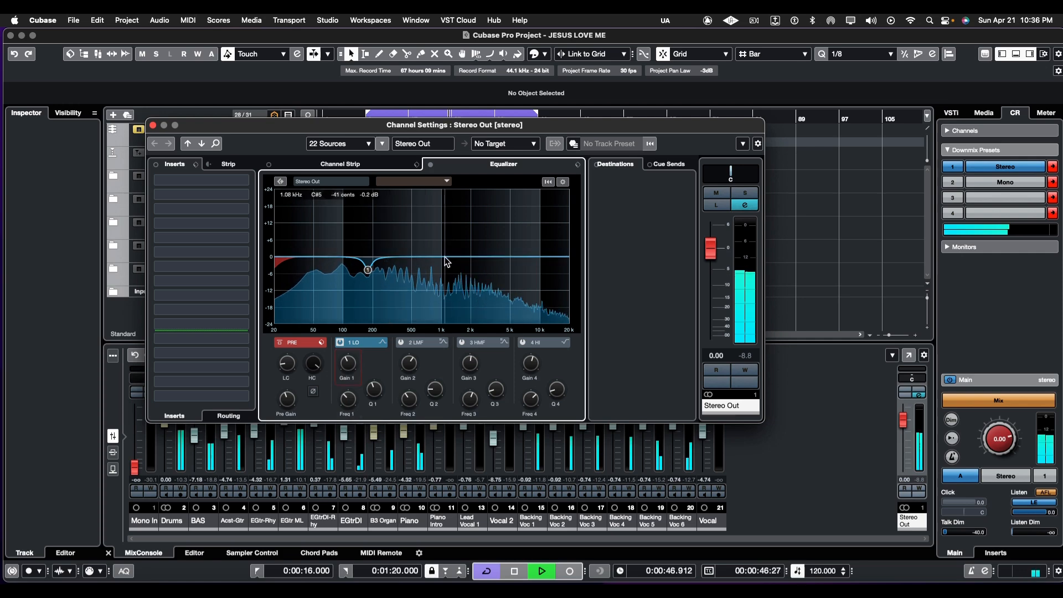
Add a small lift near 1 kHz and a gentle high boost near 4 kHz.
drag(366, 268, 454, 238)
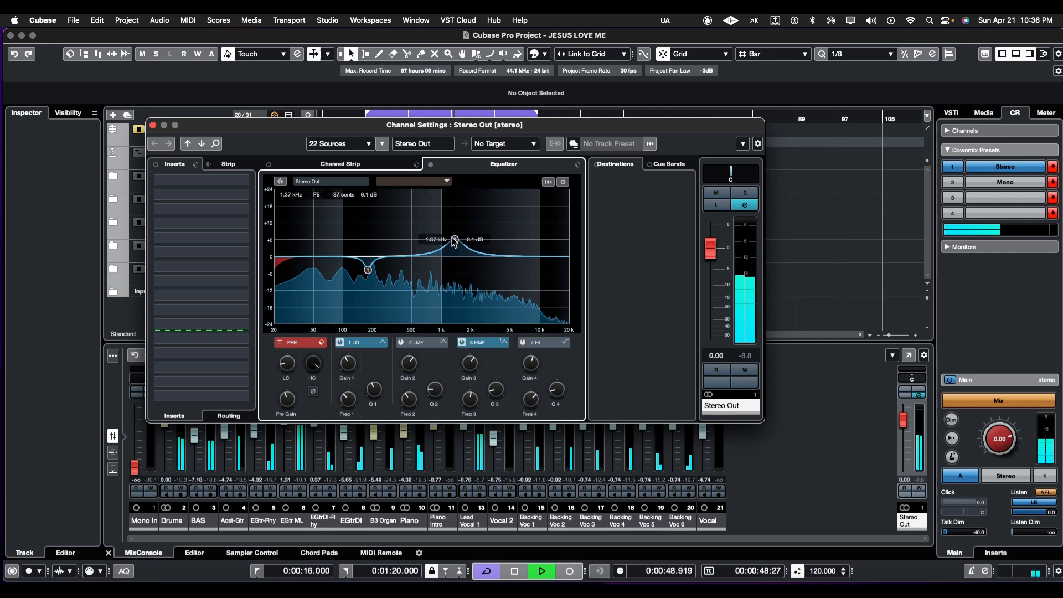
drag(454, 239, 444, 240)
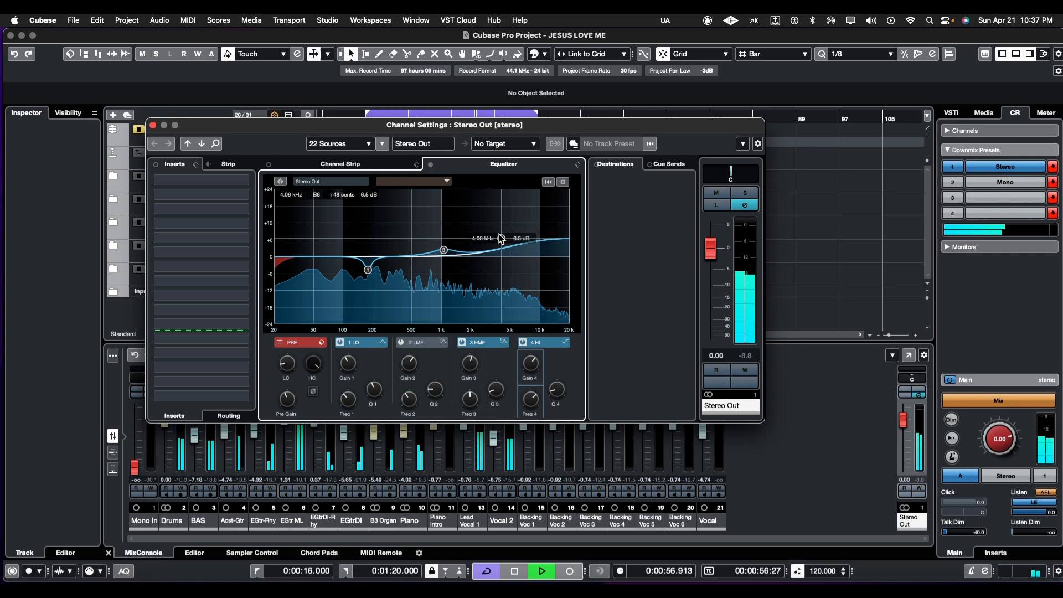
drag(500, 238, 500, 246)
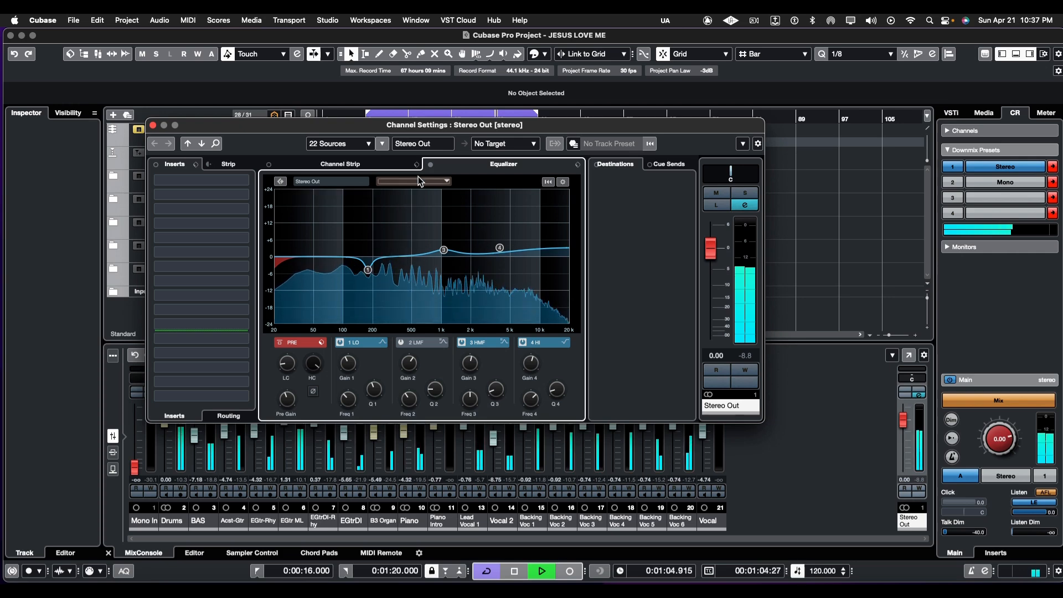
mouse_move(430, 166)
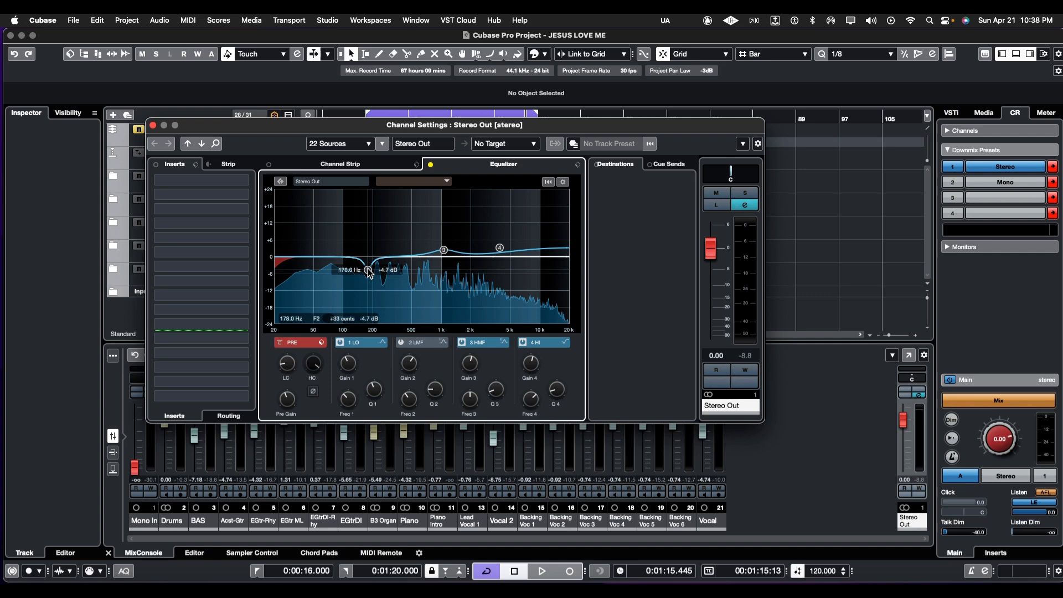
Refine the cut to 178 Hz/-4.7 dB and the 1.07 kHz lift to +2.4 dB, then toggle EQ bypass.
drag(443, 250, 443, 248)
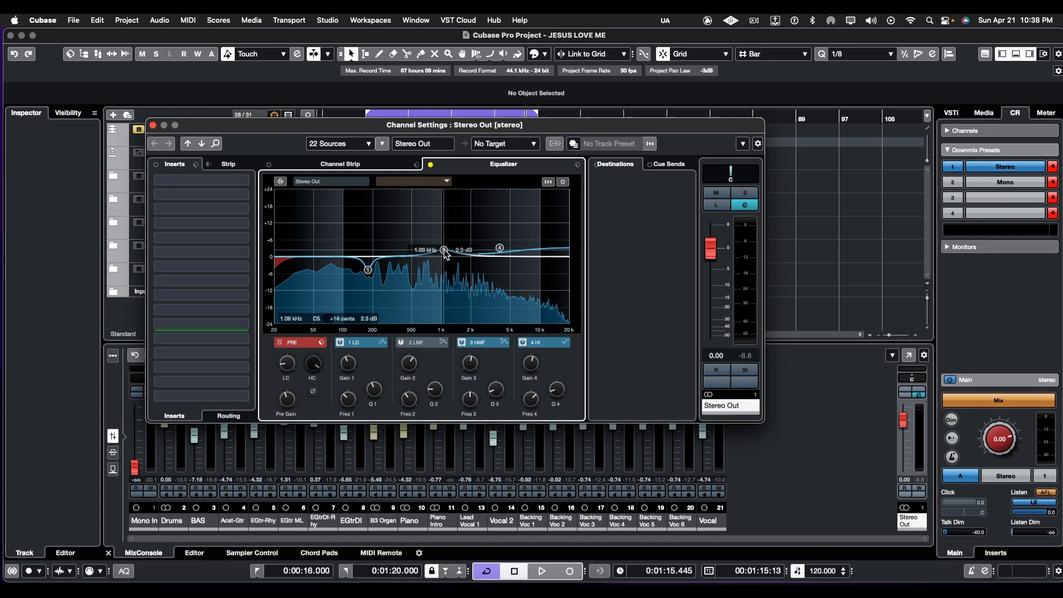
drag(443, 250, 444, 249)
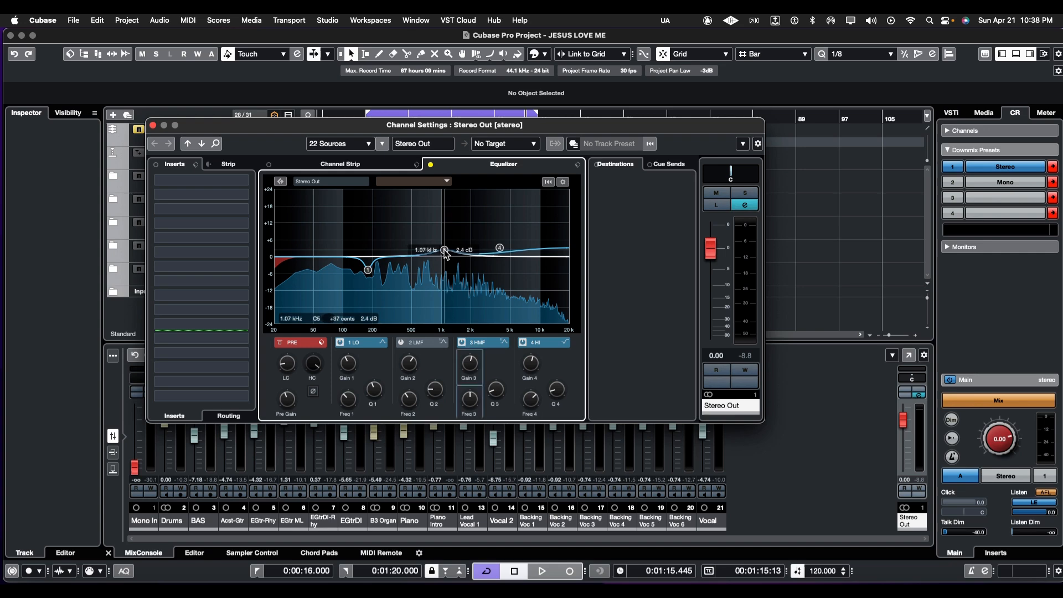
drag(444, 250, 498, 247)
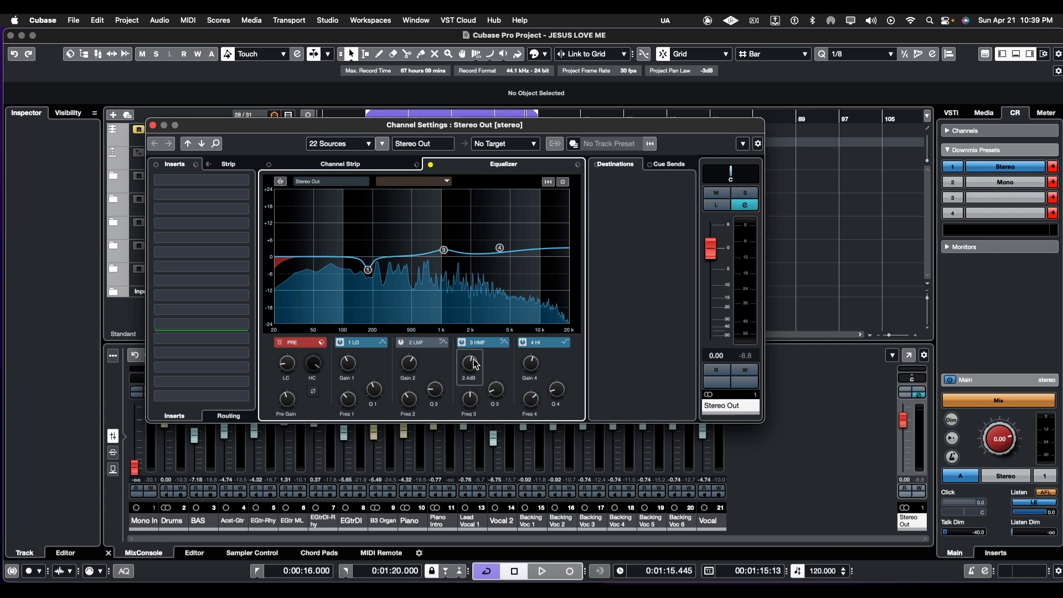
mouse_move(478, 372)
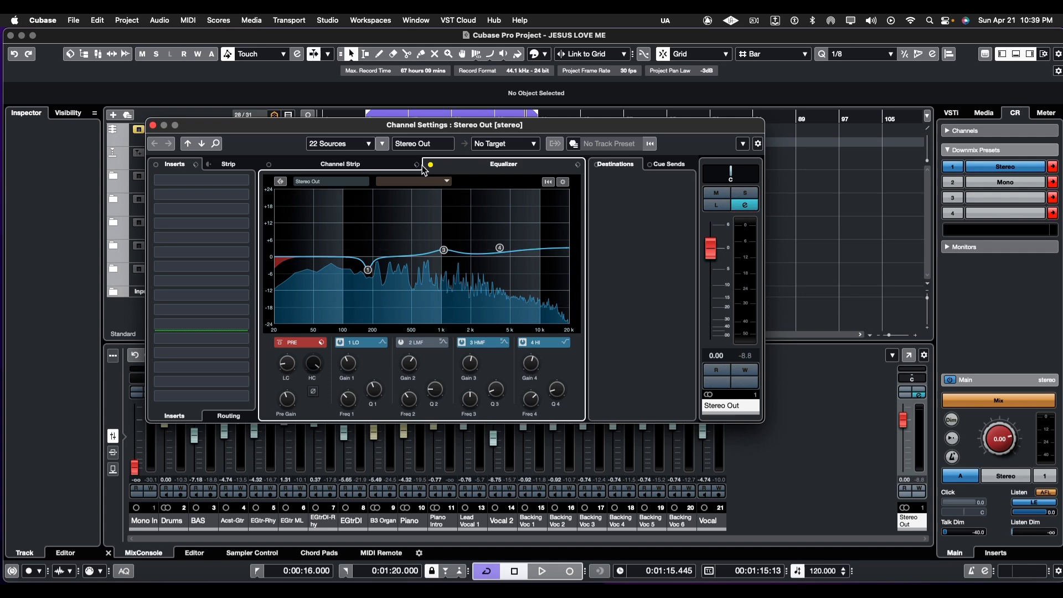
click(541, 570)
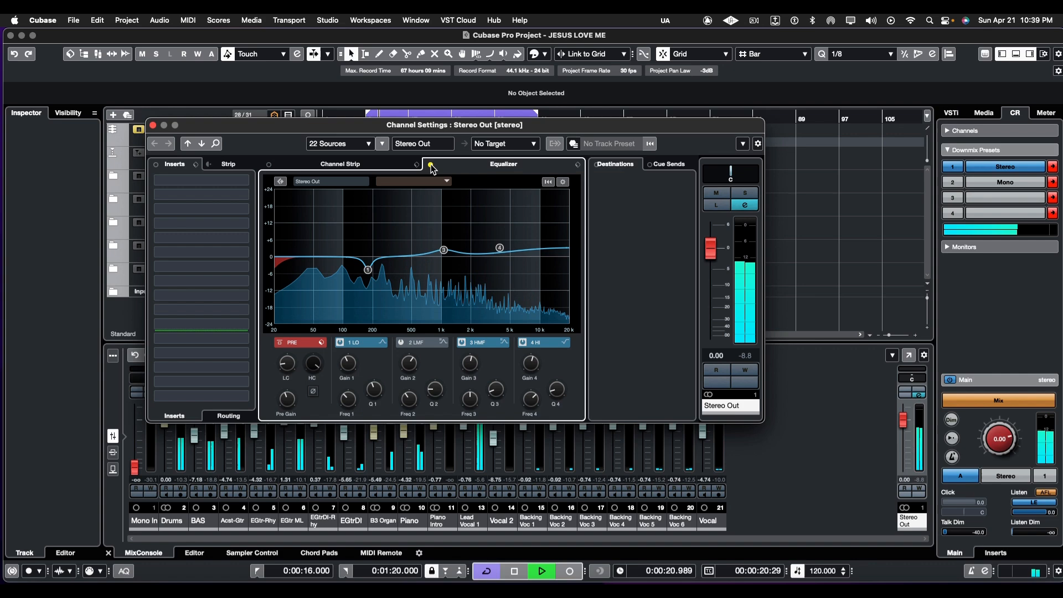
mouse_move(431, 167)
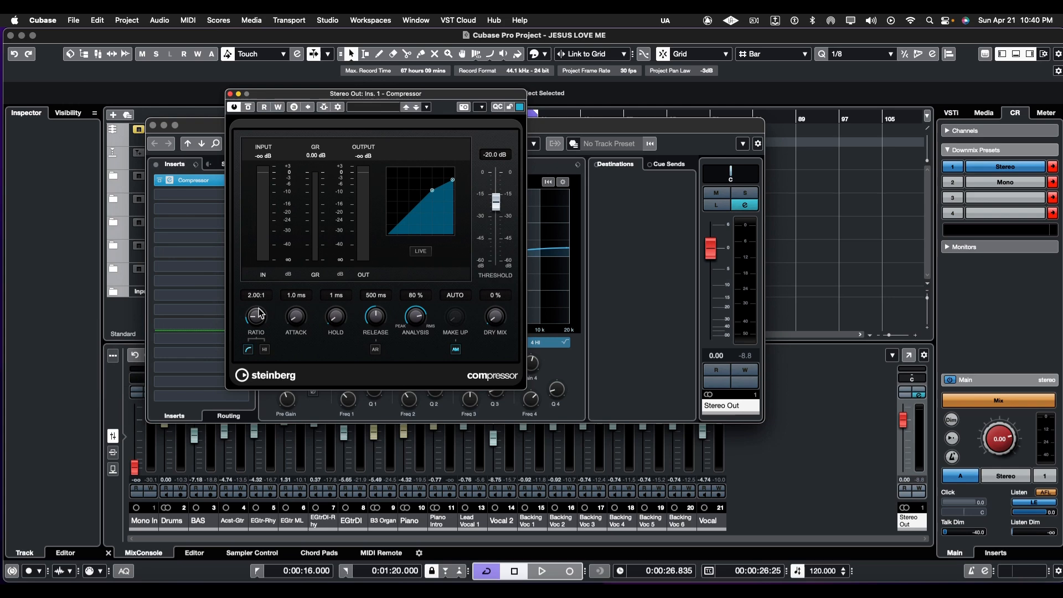
mouse_move(259, 300)
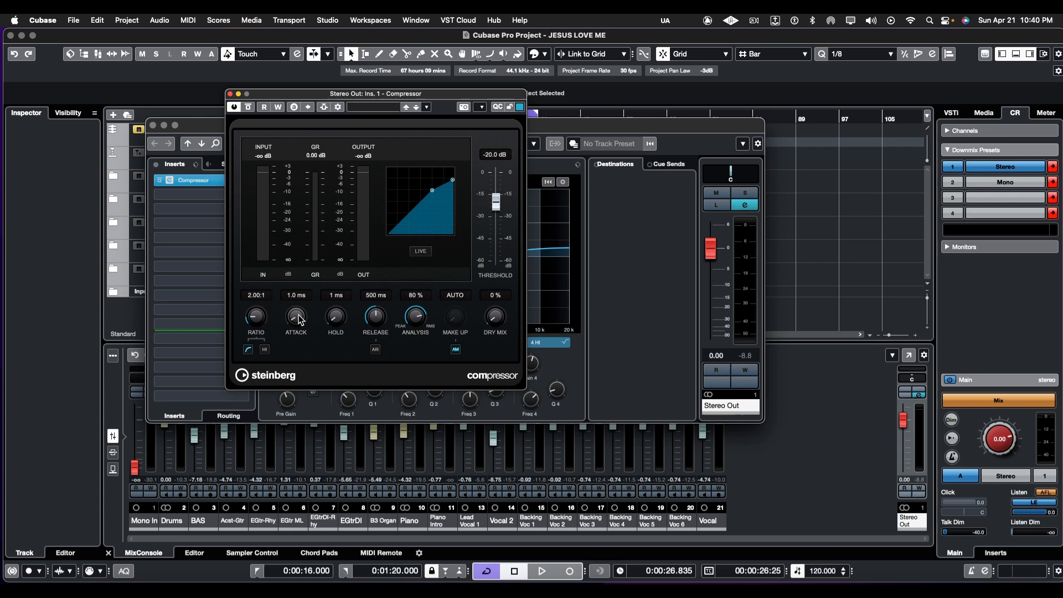
Raise the new Compressor's attack to about 10.5 ms, keeping the 2:1 ratio.
drag(296, 317, 301, 308)
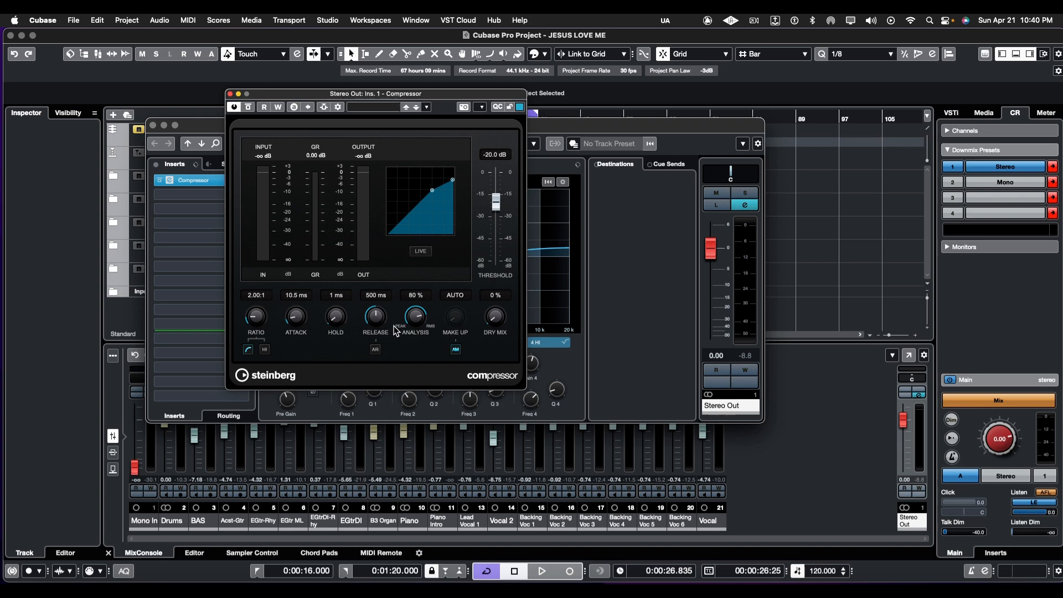
Shorten the compressor release to 10 ms.
drag(374, 314, 374, 332)
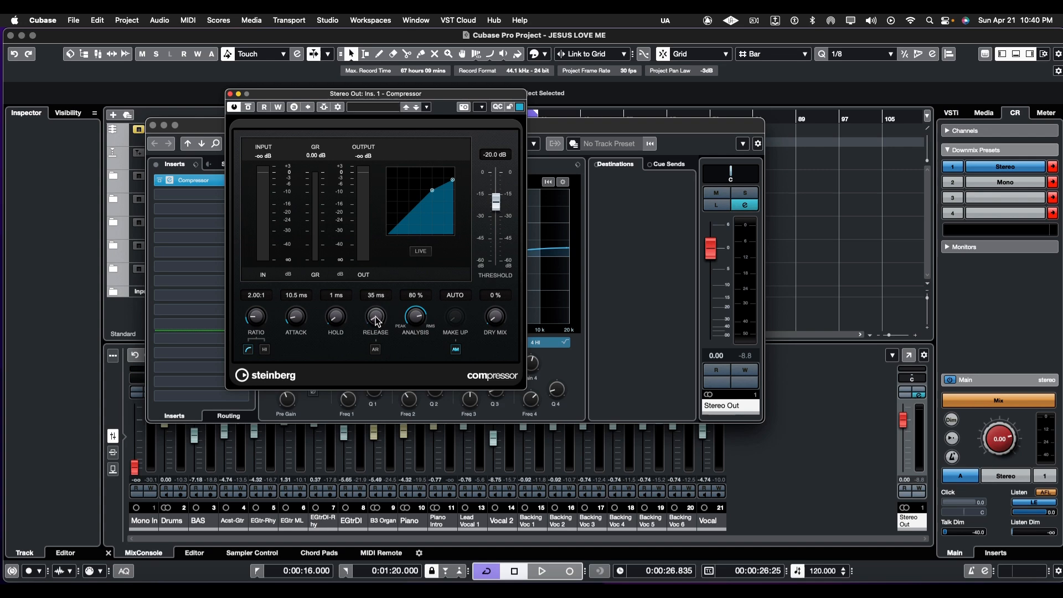
drag(375, 317, 374, 305)
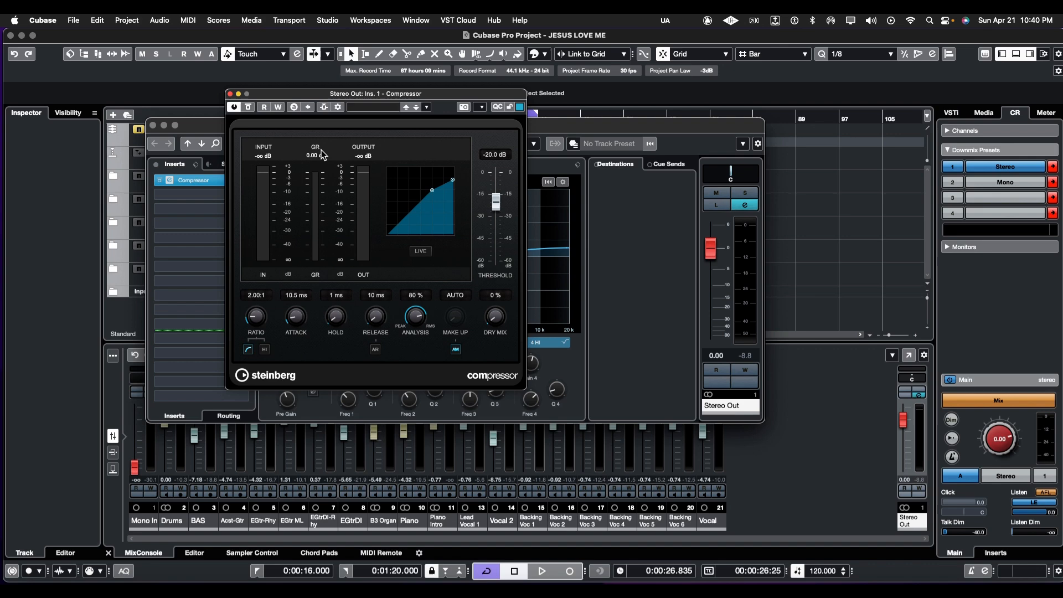
mouse_move(321, 163)
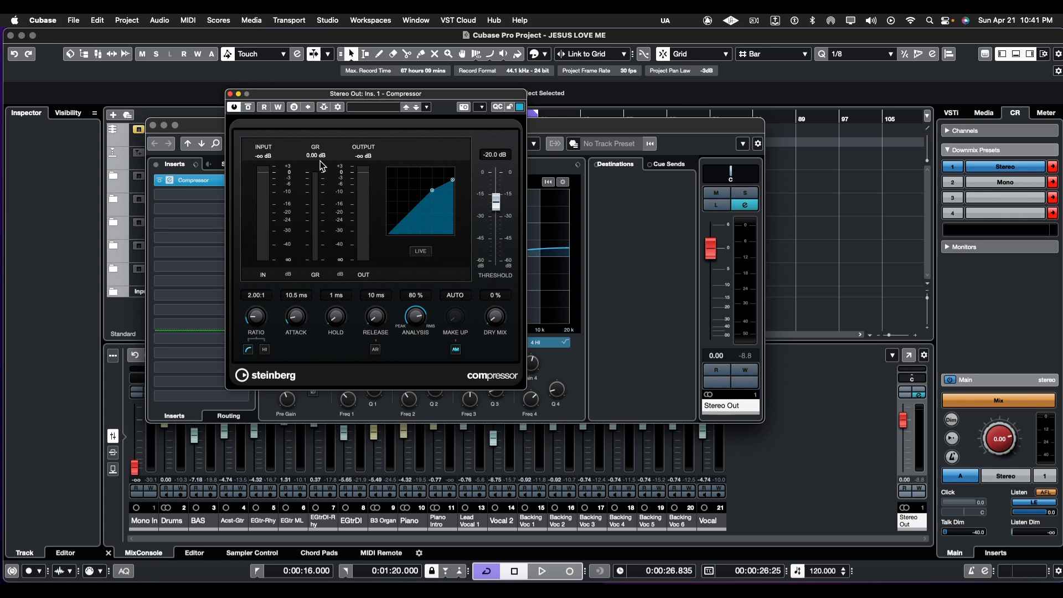
mouse_move(437, 195)
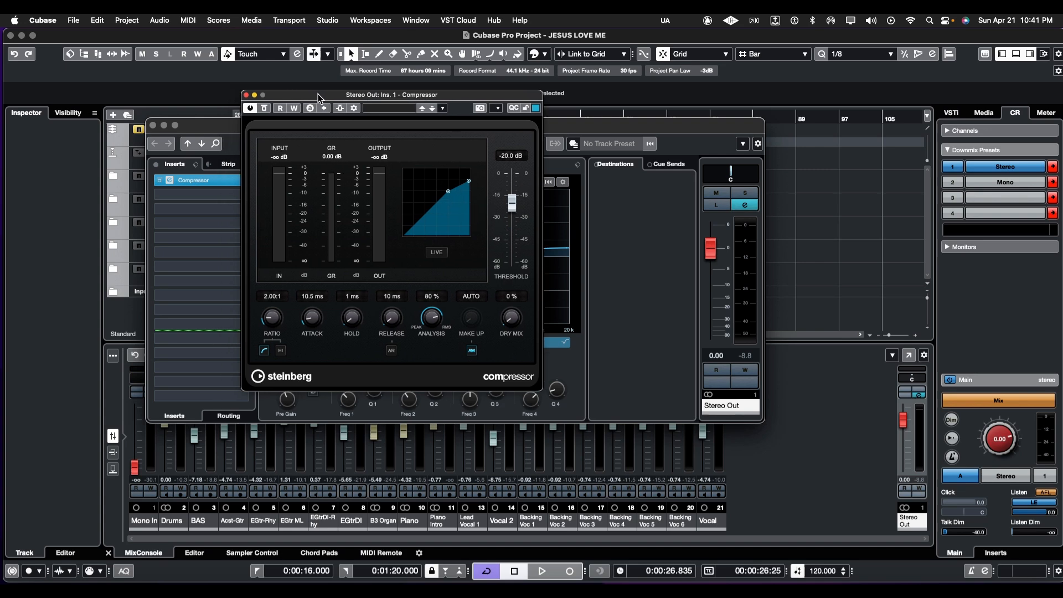
Run playback with the compressor threshold lowered to -27 dB.
click(541, 570)
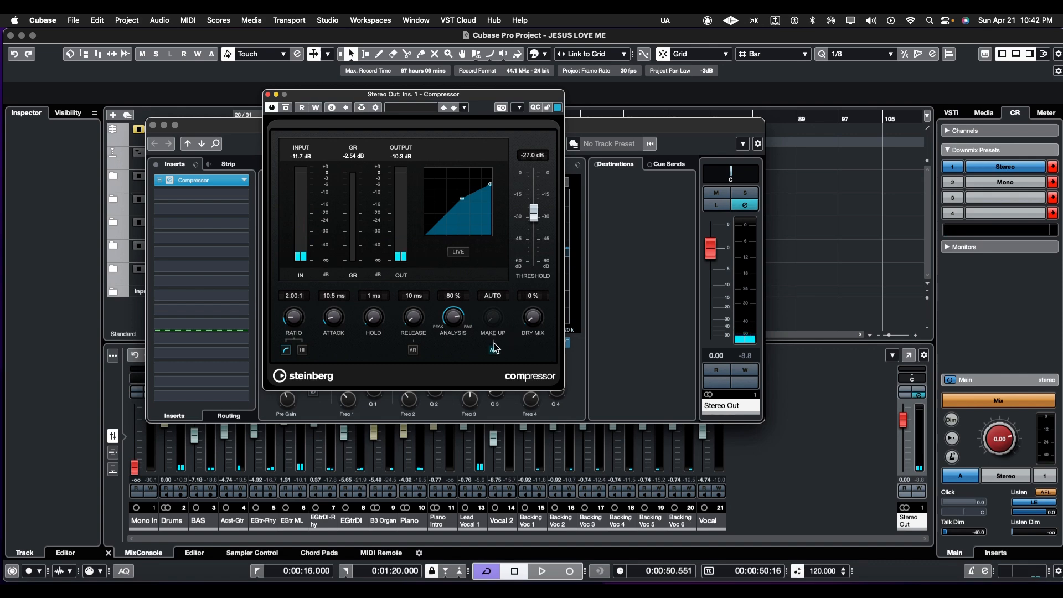
Switch off auto make-up, dial in 2.0 dB manual make-up, and close the Compressor.
click(493, 349)
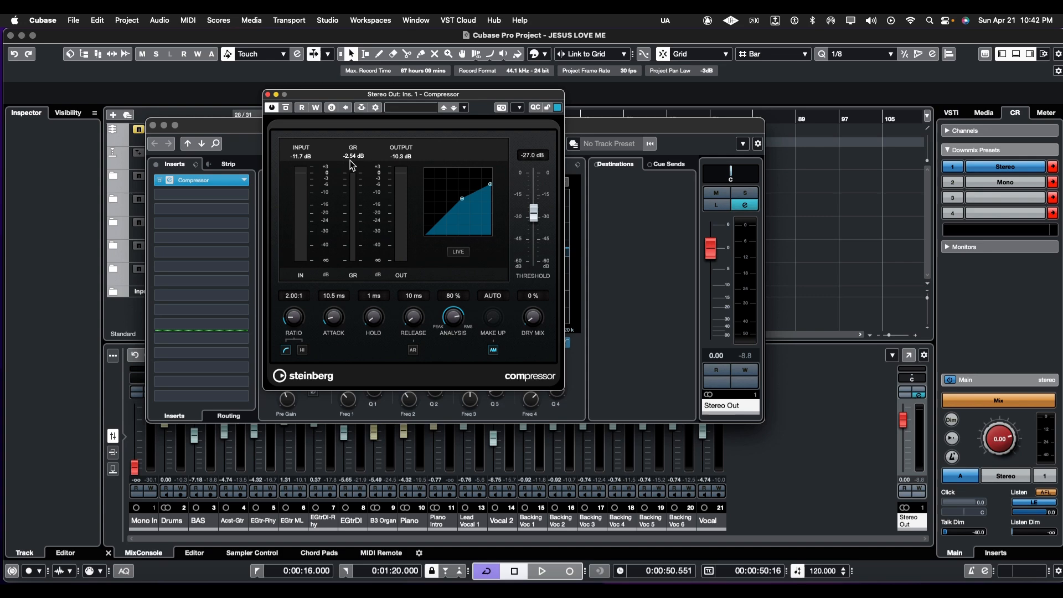
mouse_move(412, 257)
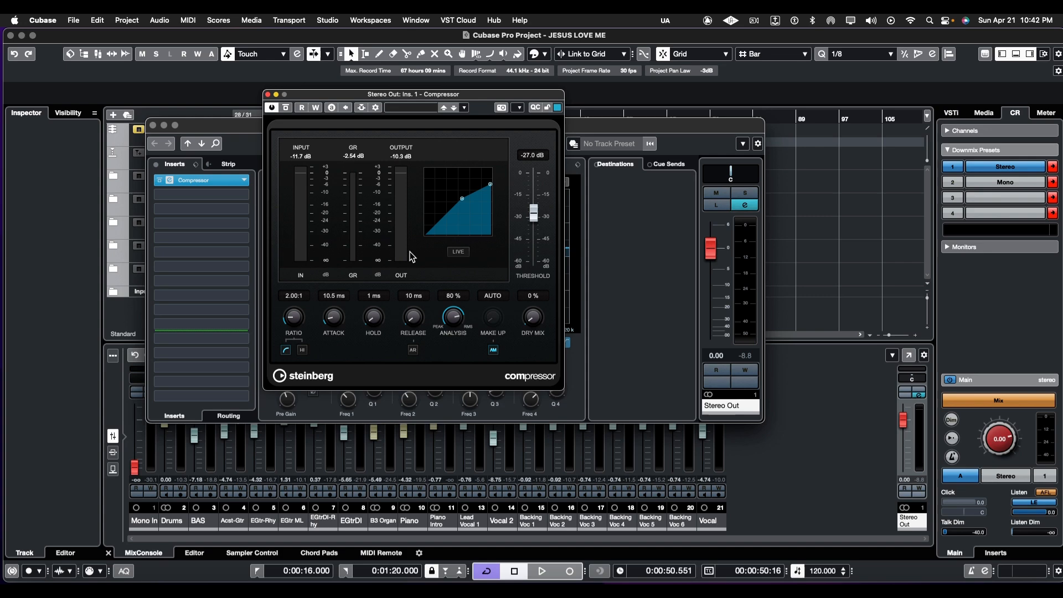
drag(492, 316, 492, 305)
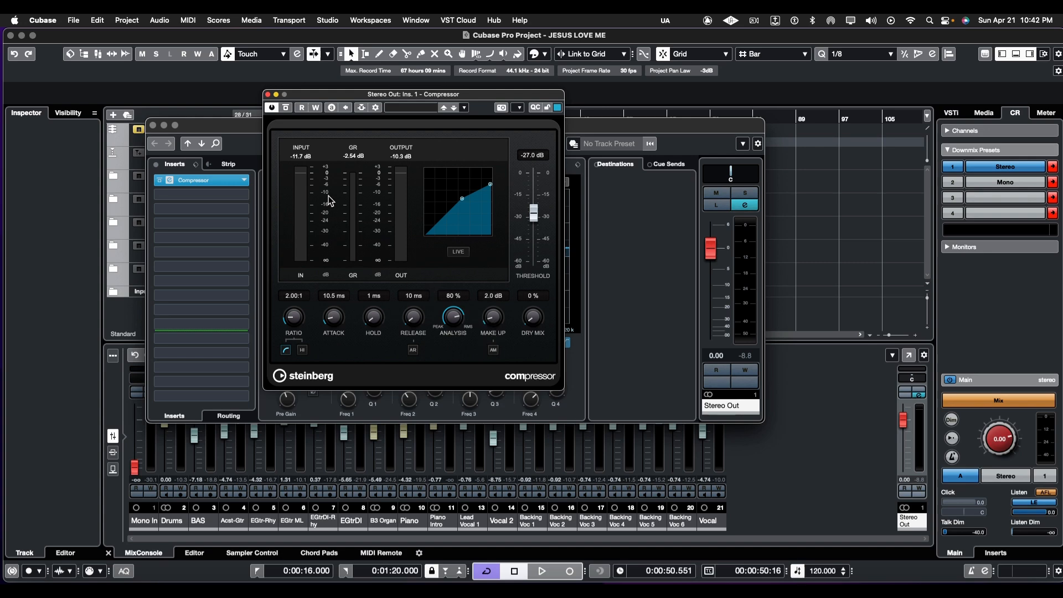
click(540, 570)
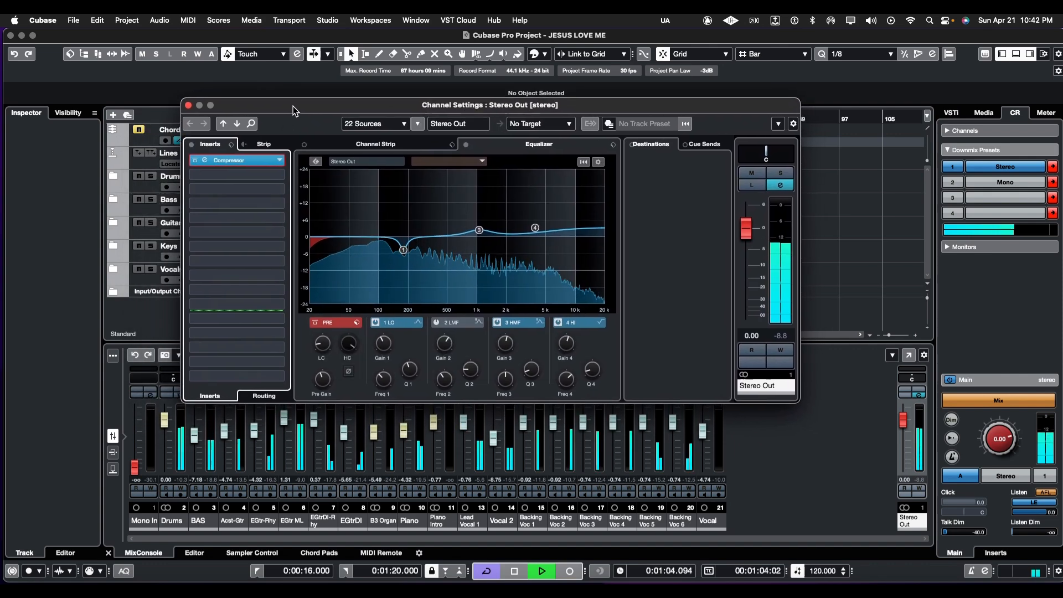
Reposition Channel Settings, move EQ band 3 to about 915 Hz at +2.4 dB, and resume playback.
drag(296, 105, 299, 94)
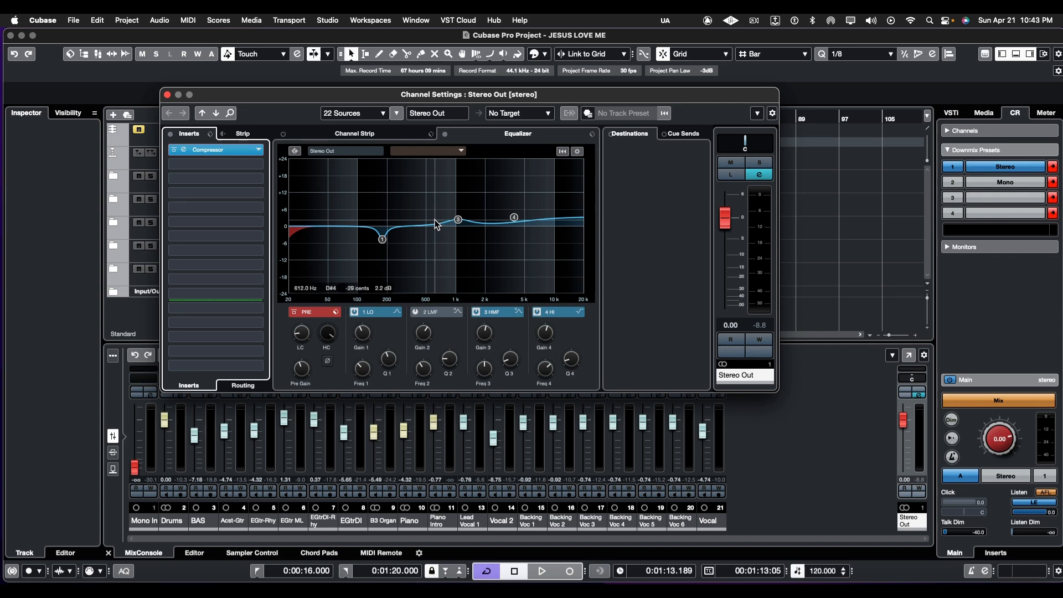
drag(457, 218, 456, 218)
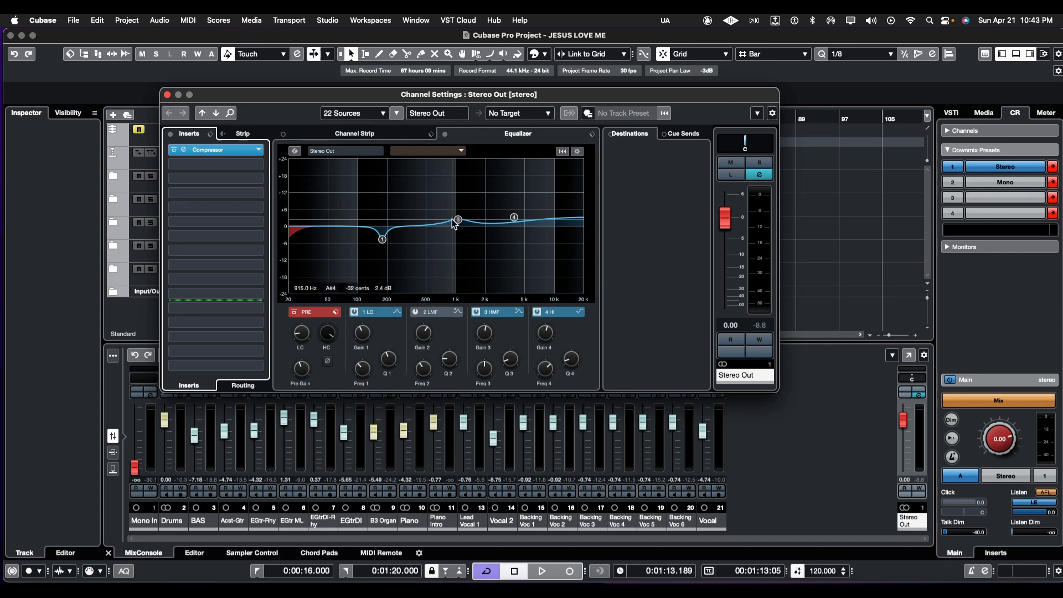
click(540, 571)
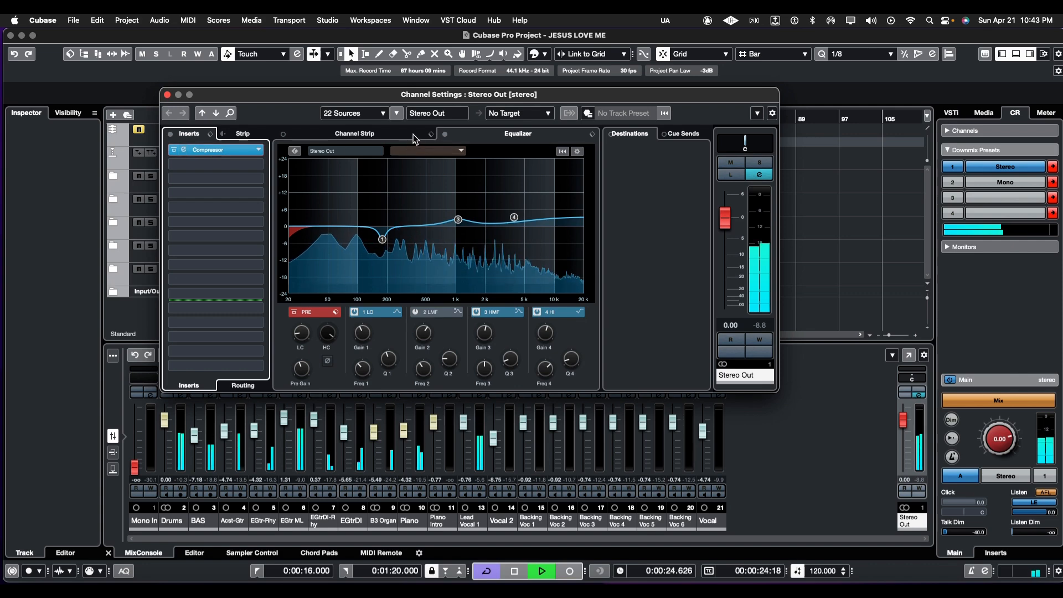
mouse_move(446, 133)
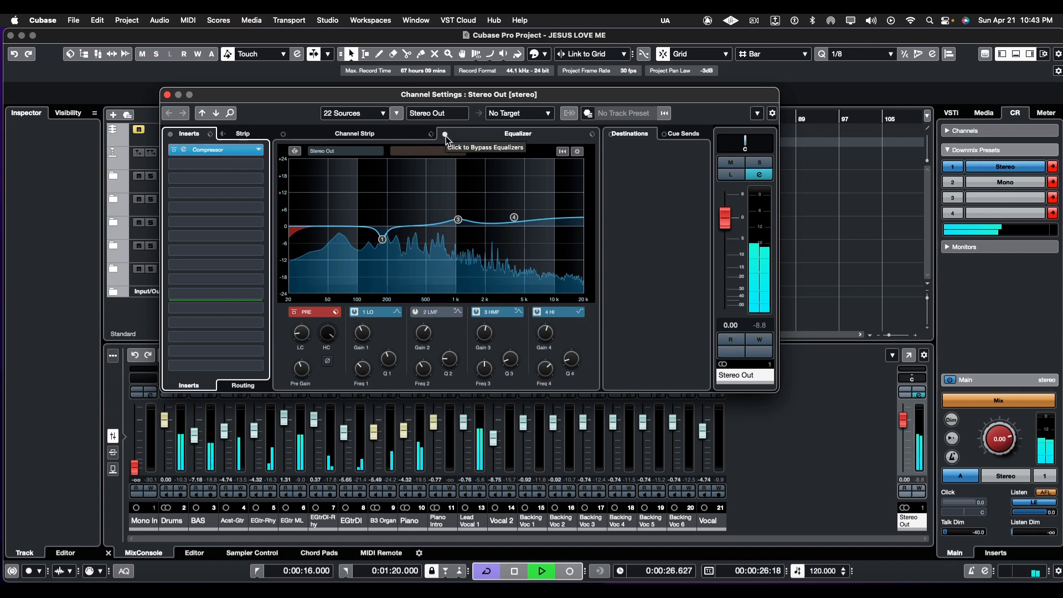